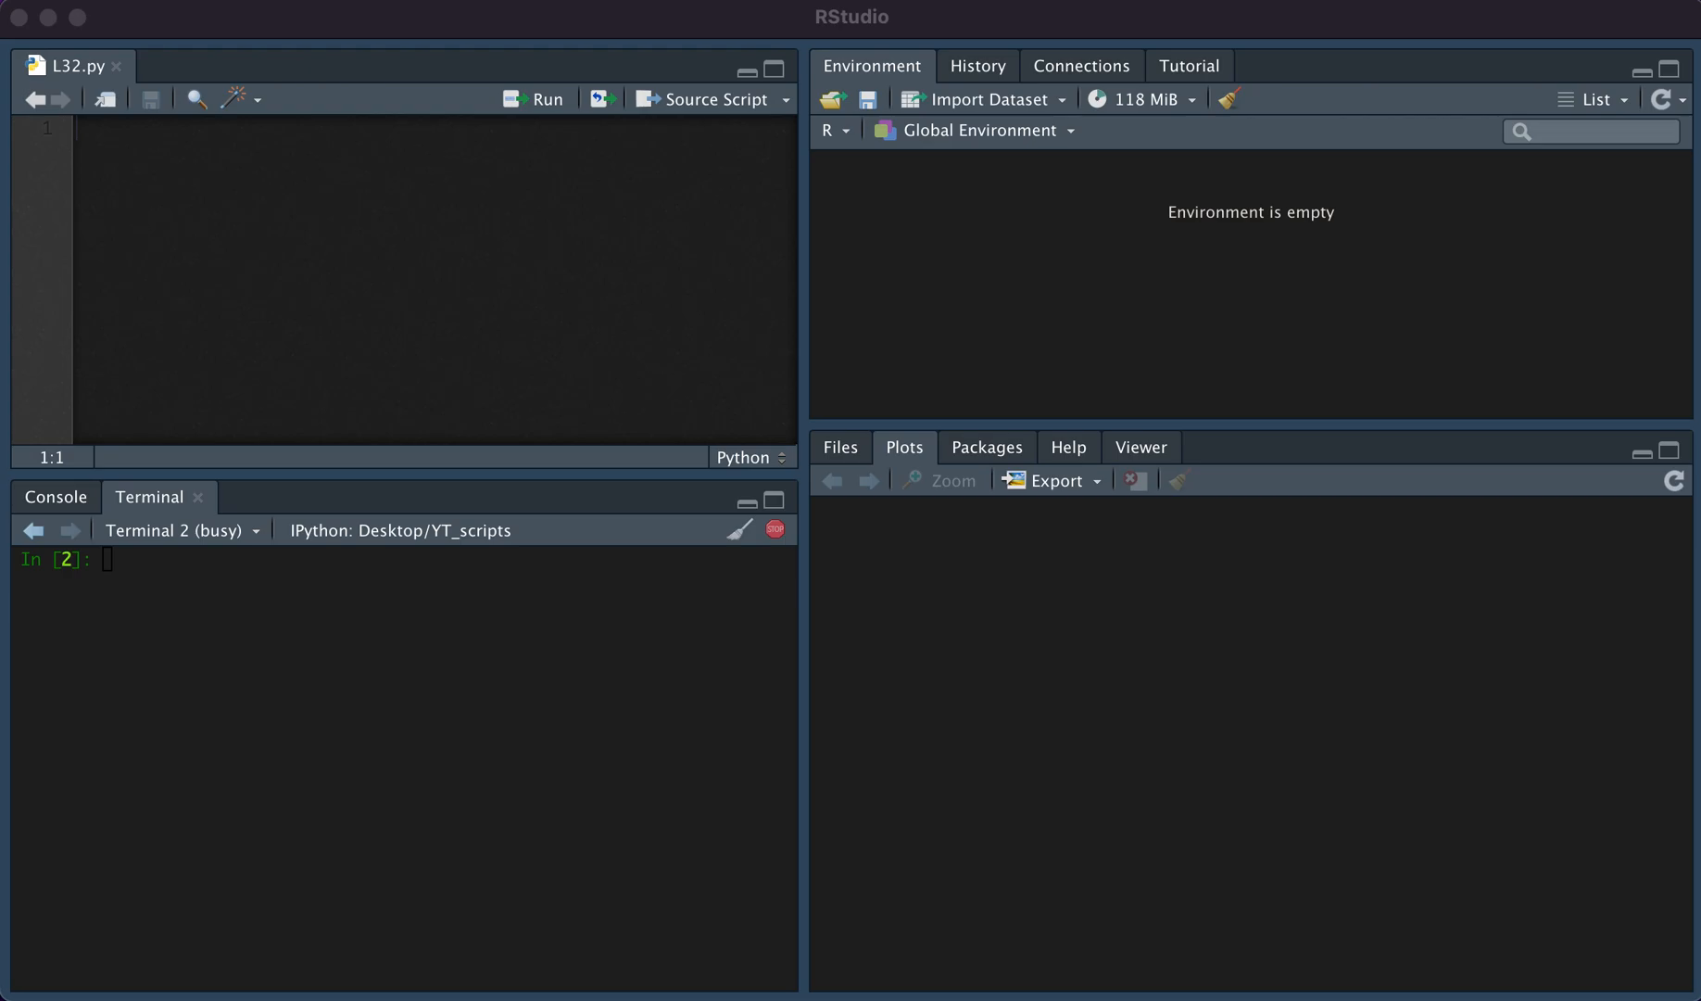
mouse_move(907, 378)
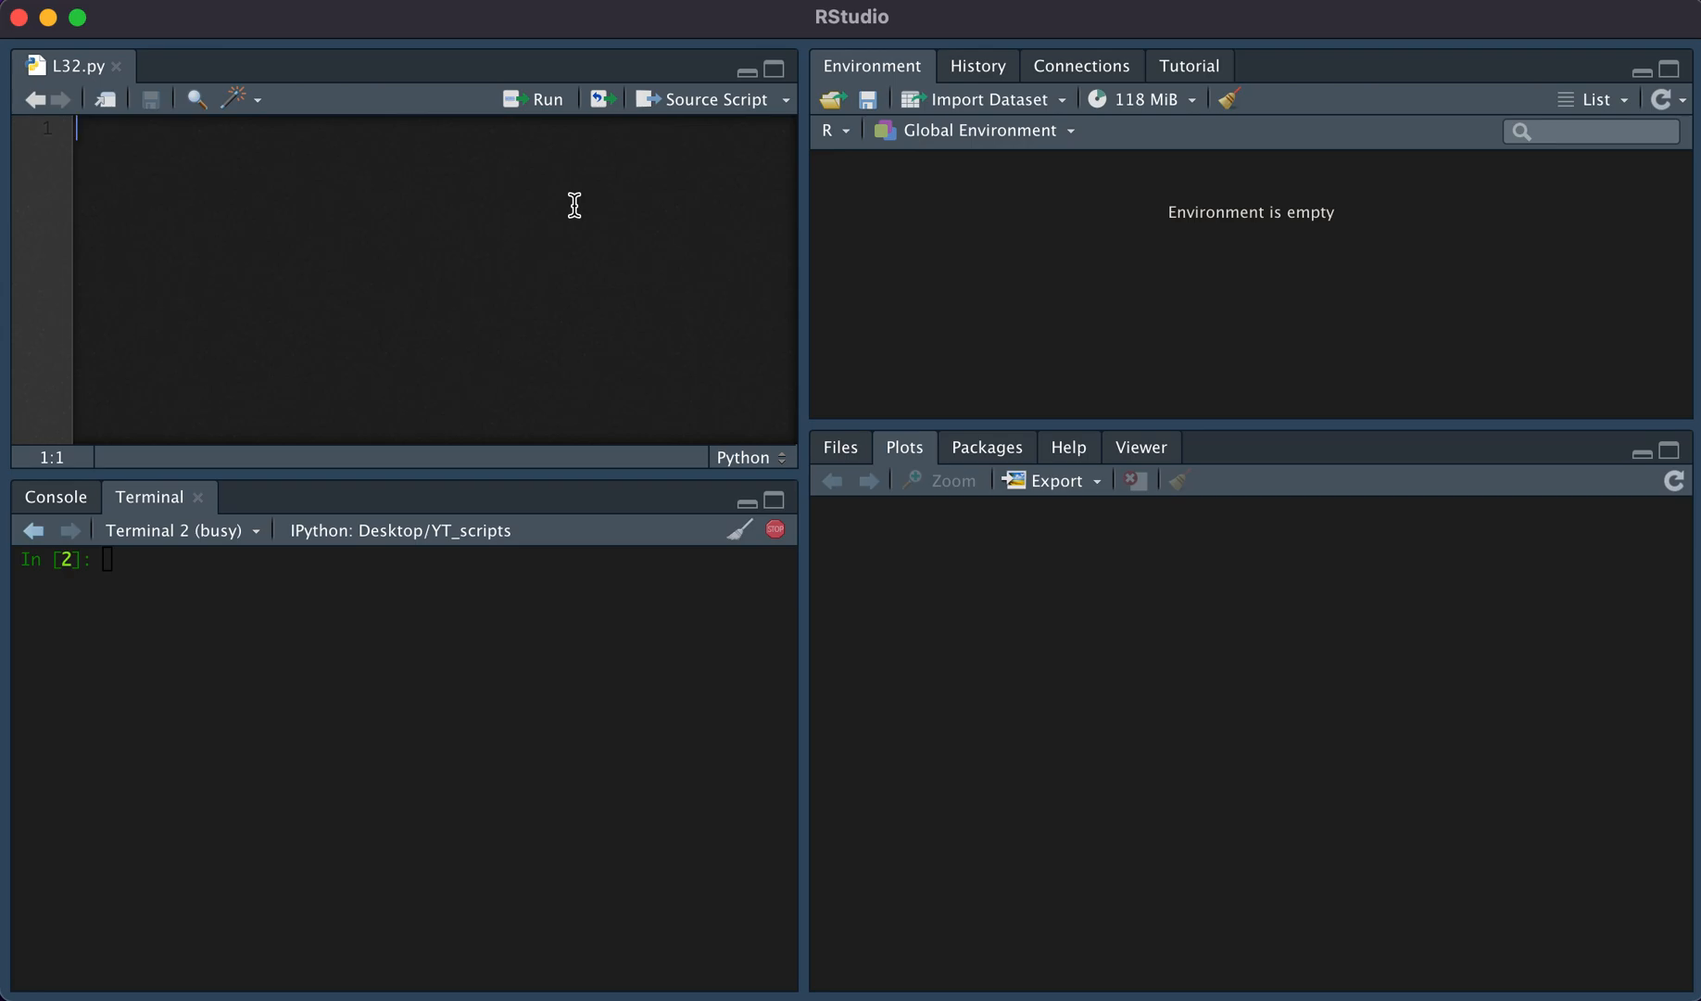
- Write 'for i in [1,2,3]: print(i)' in L32.py and run it, printing 1, 2, 3
type("for")
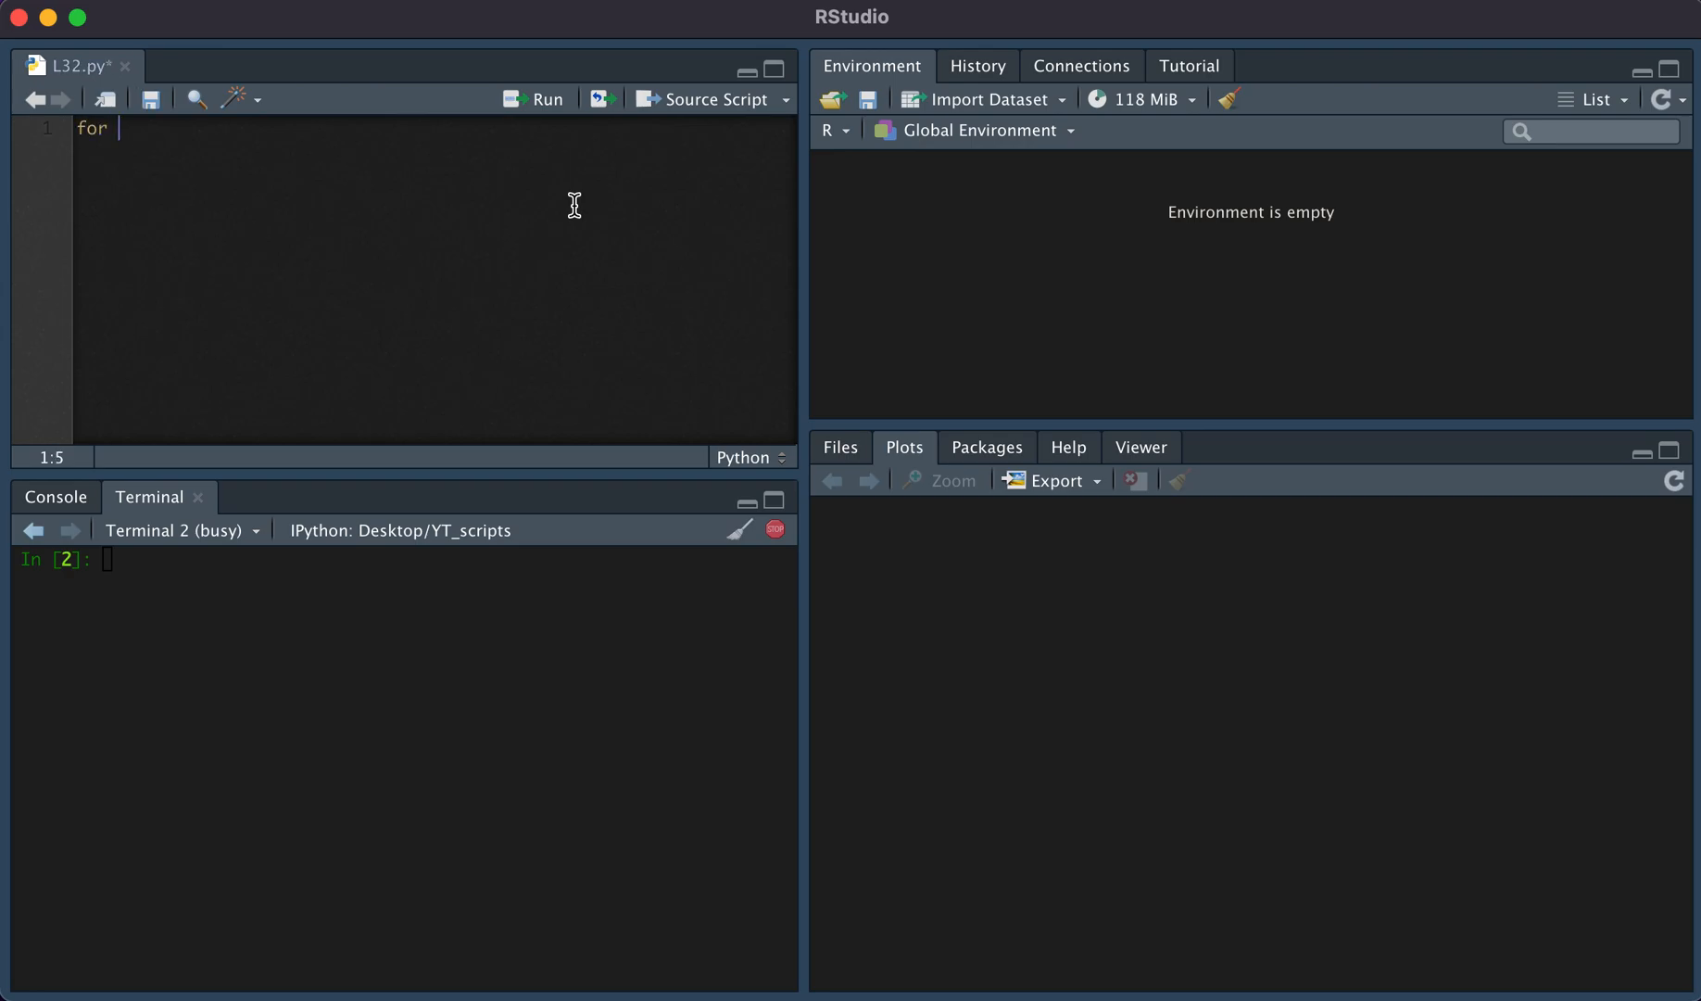
type("i in")
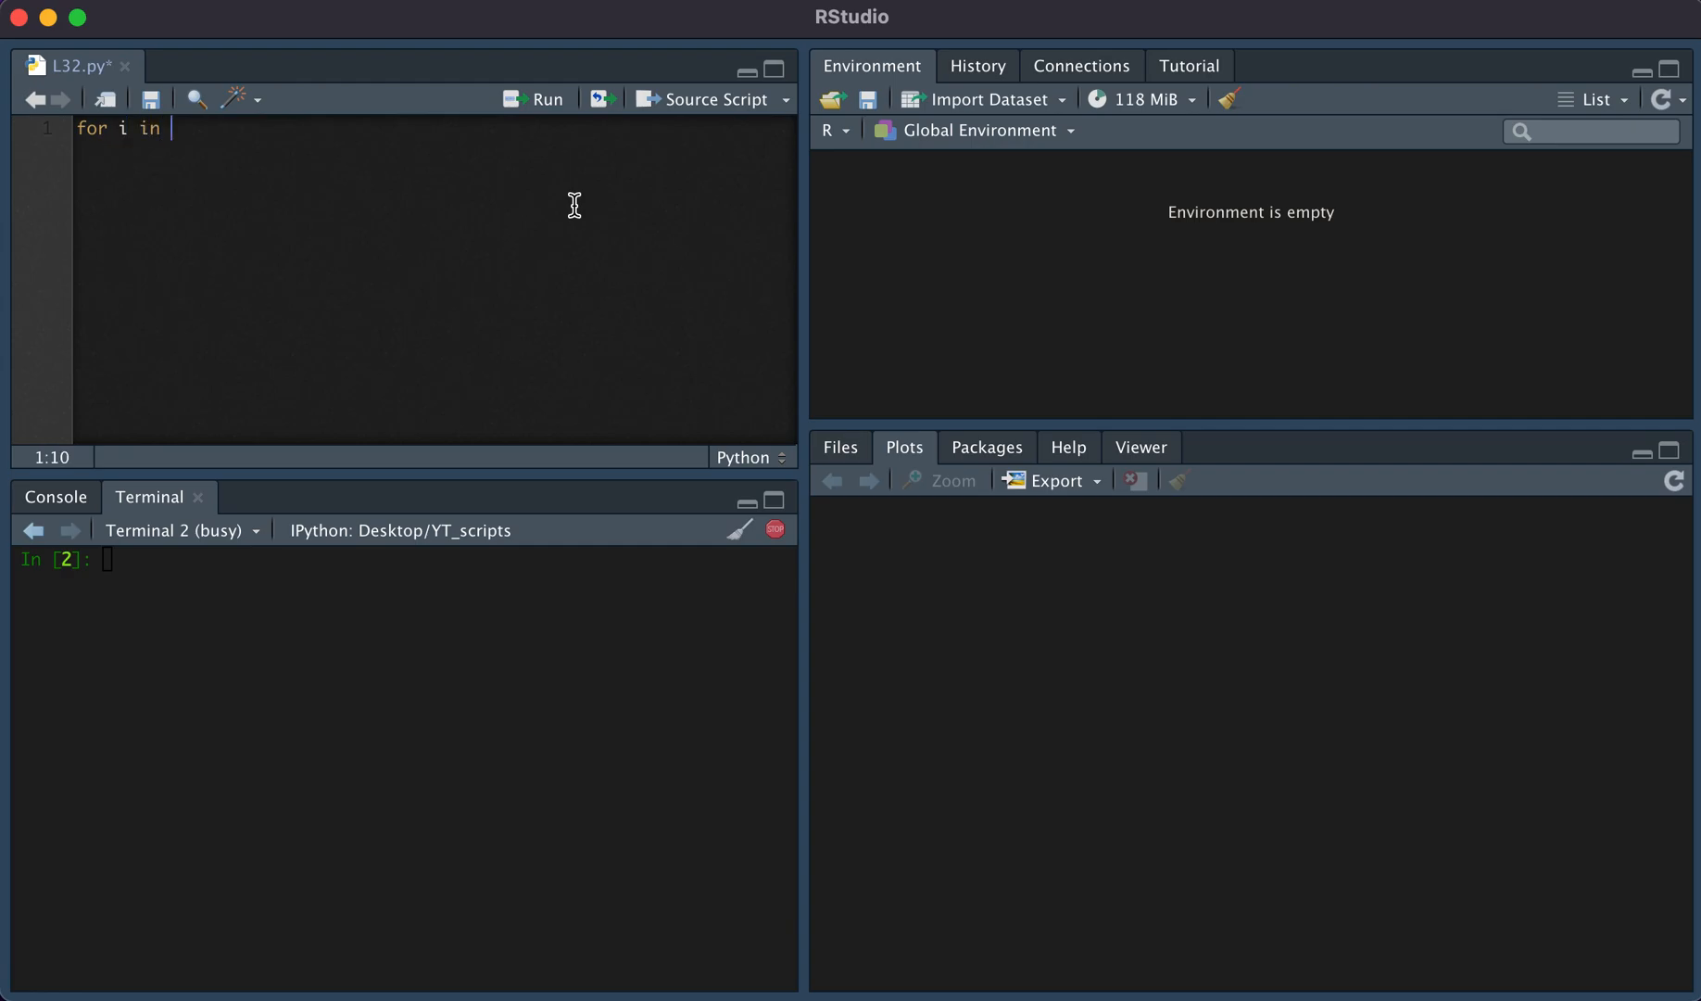
type("[1]")
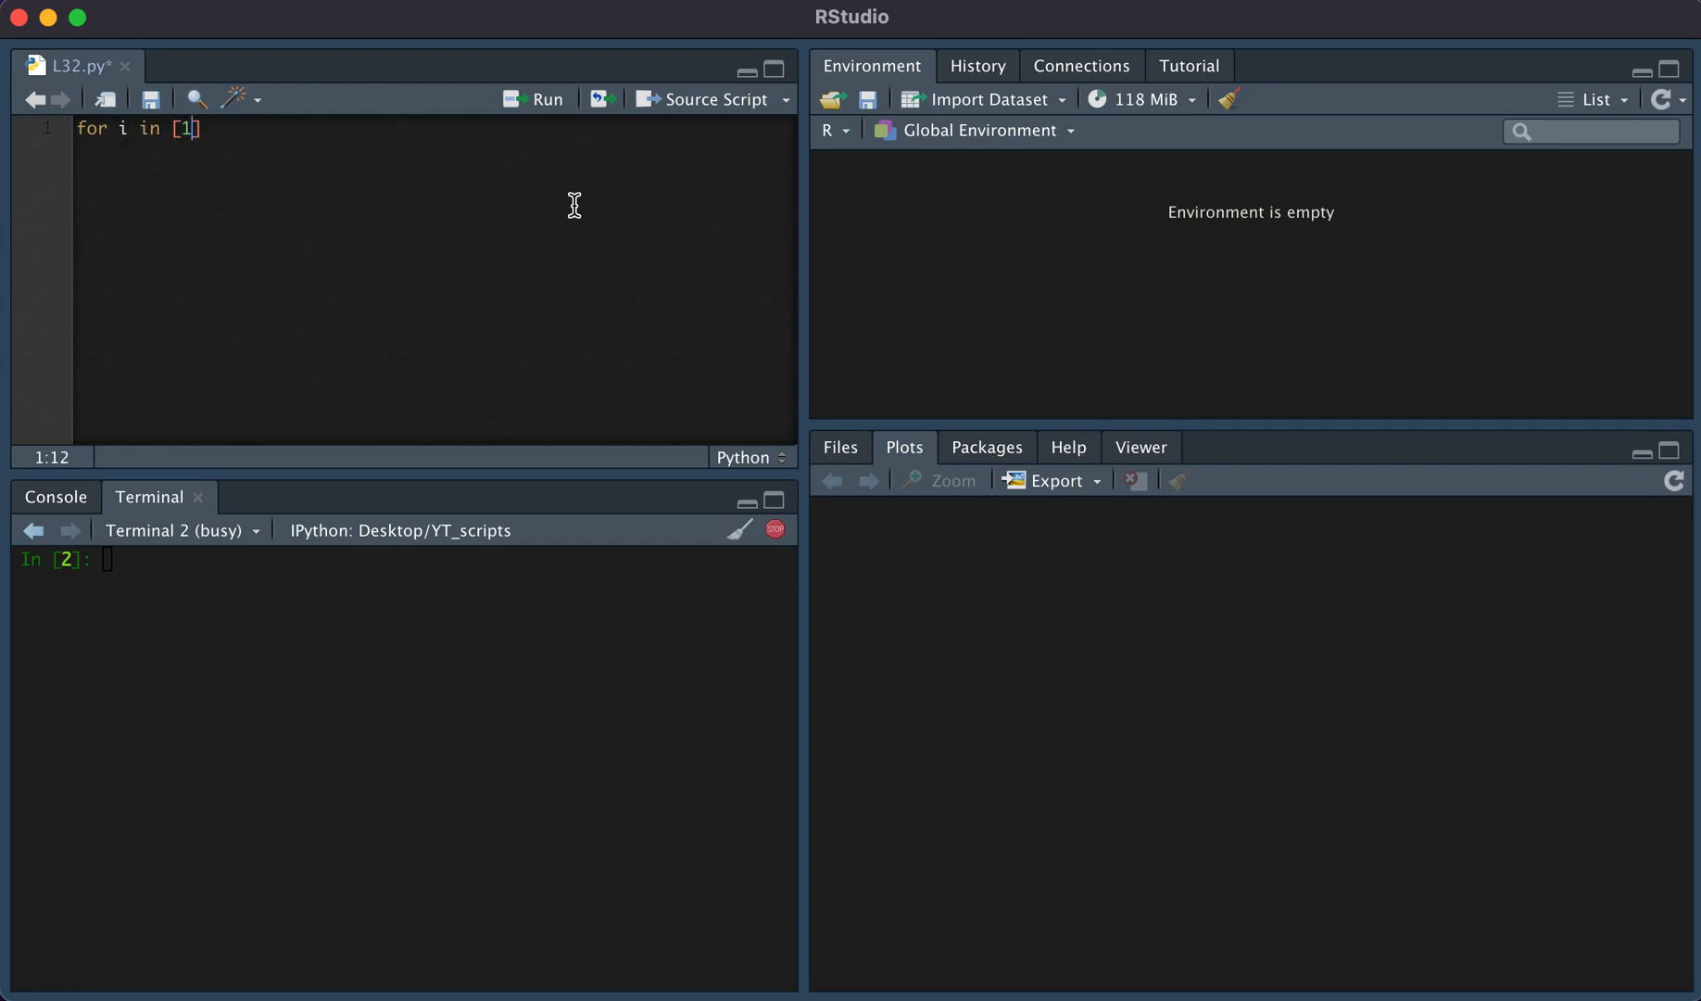
type(",2,3")
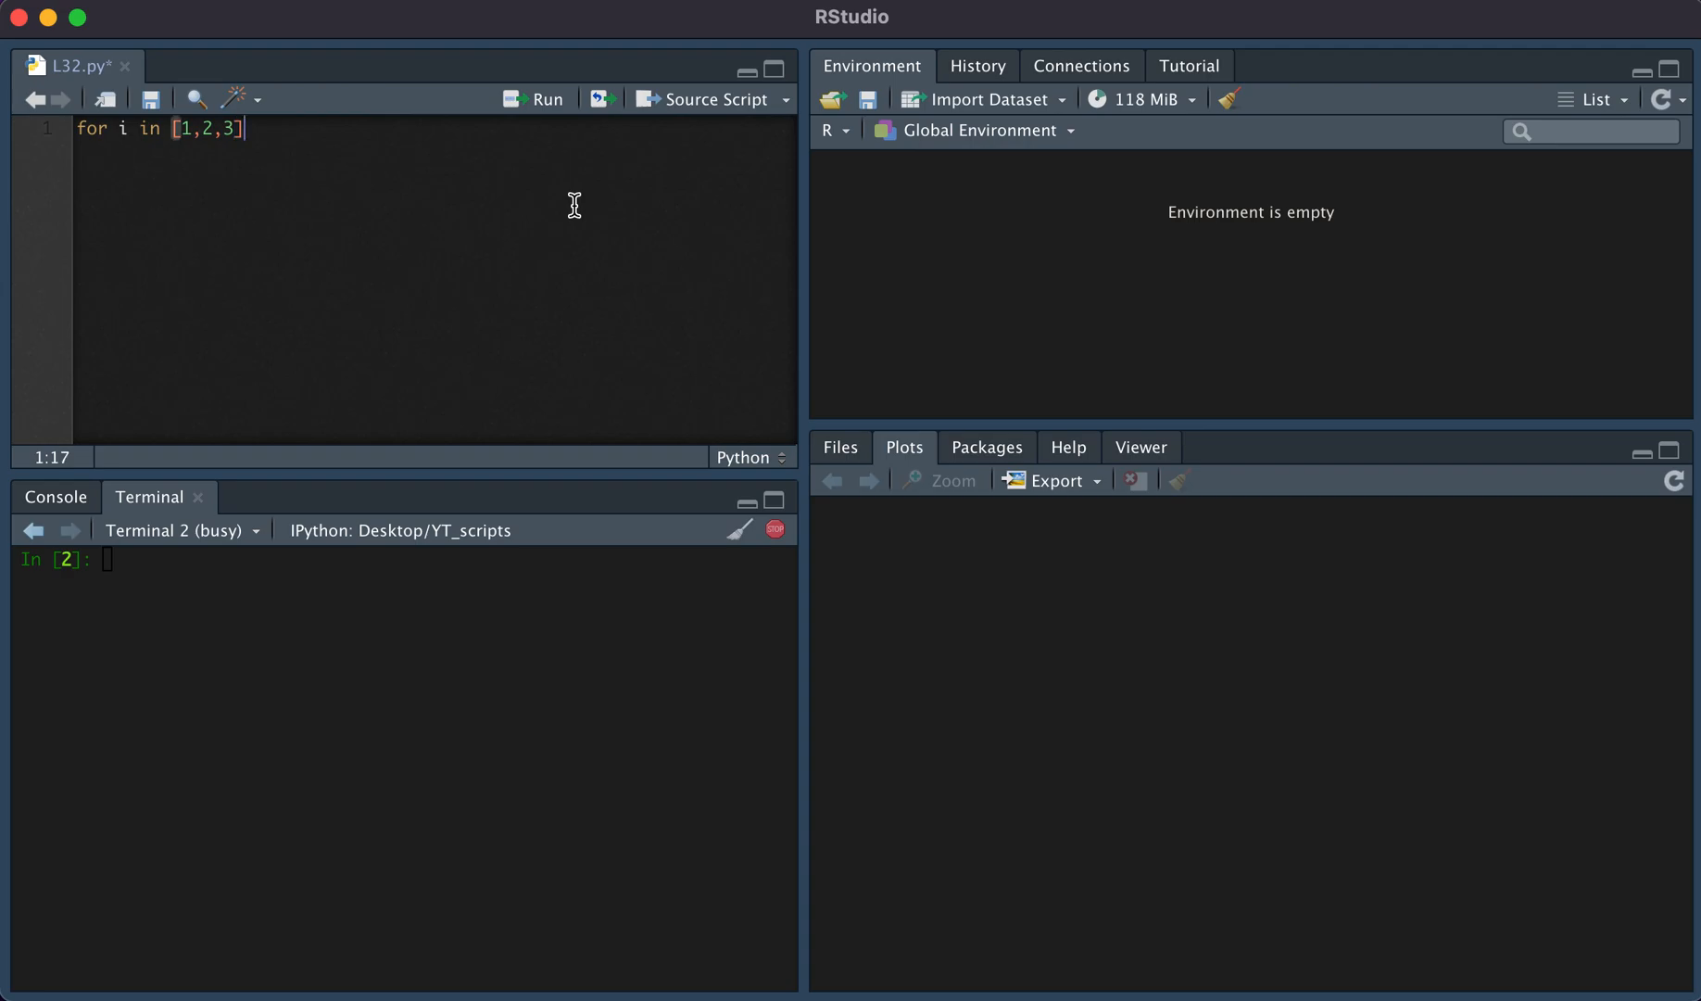
type(":")
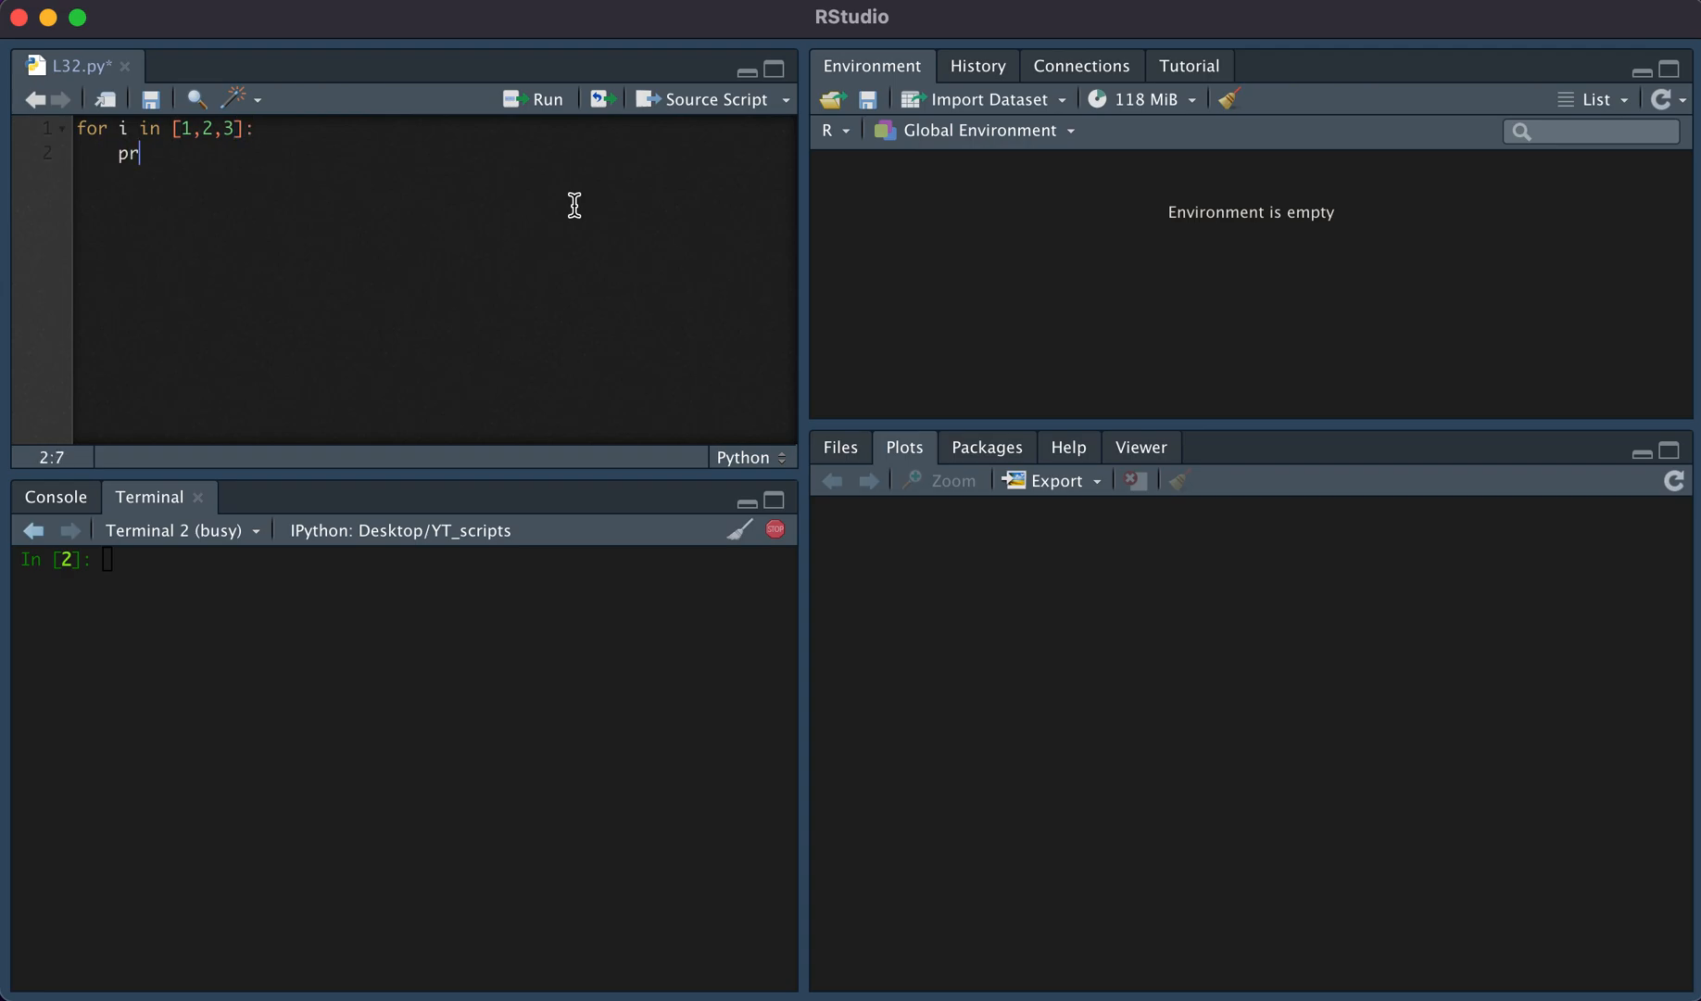
type("int(i)")
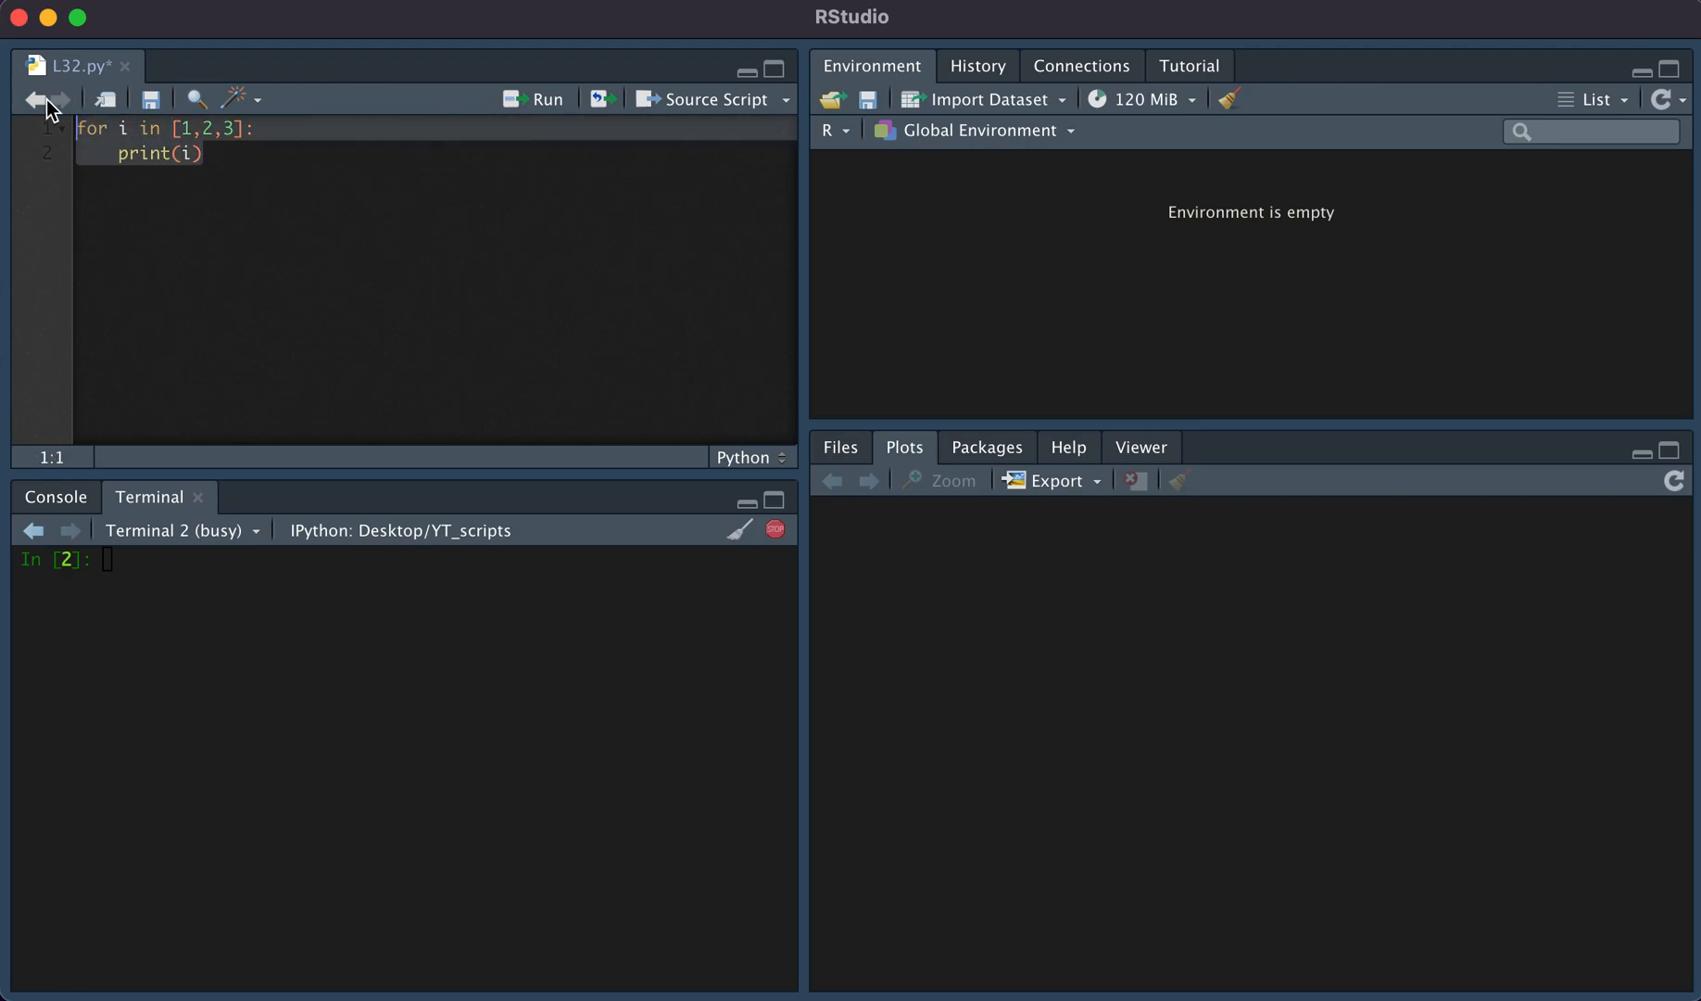
left_click(535, 99)
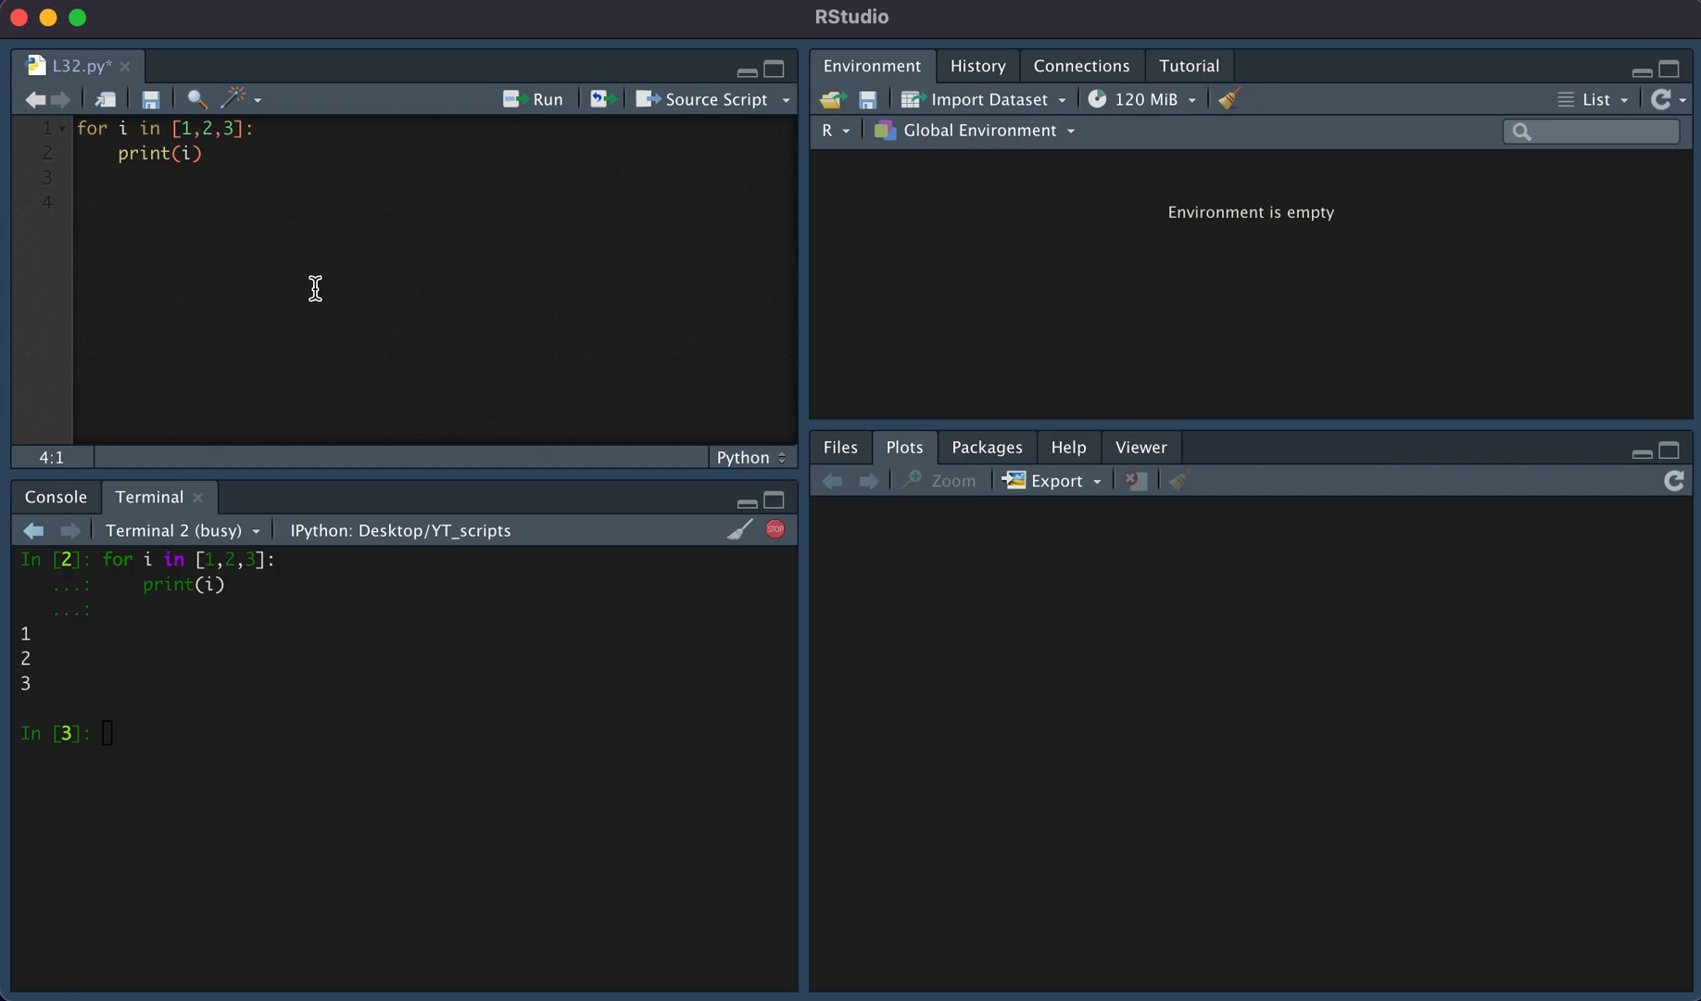
- Add 'for i in range(10): print(i)' below and run it, printing 0 through 9
type("f")
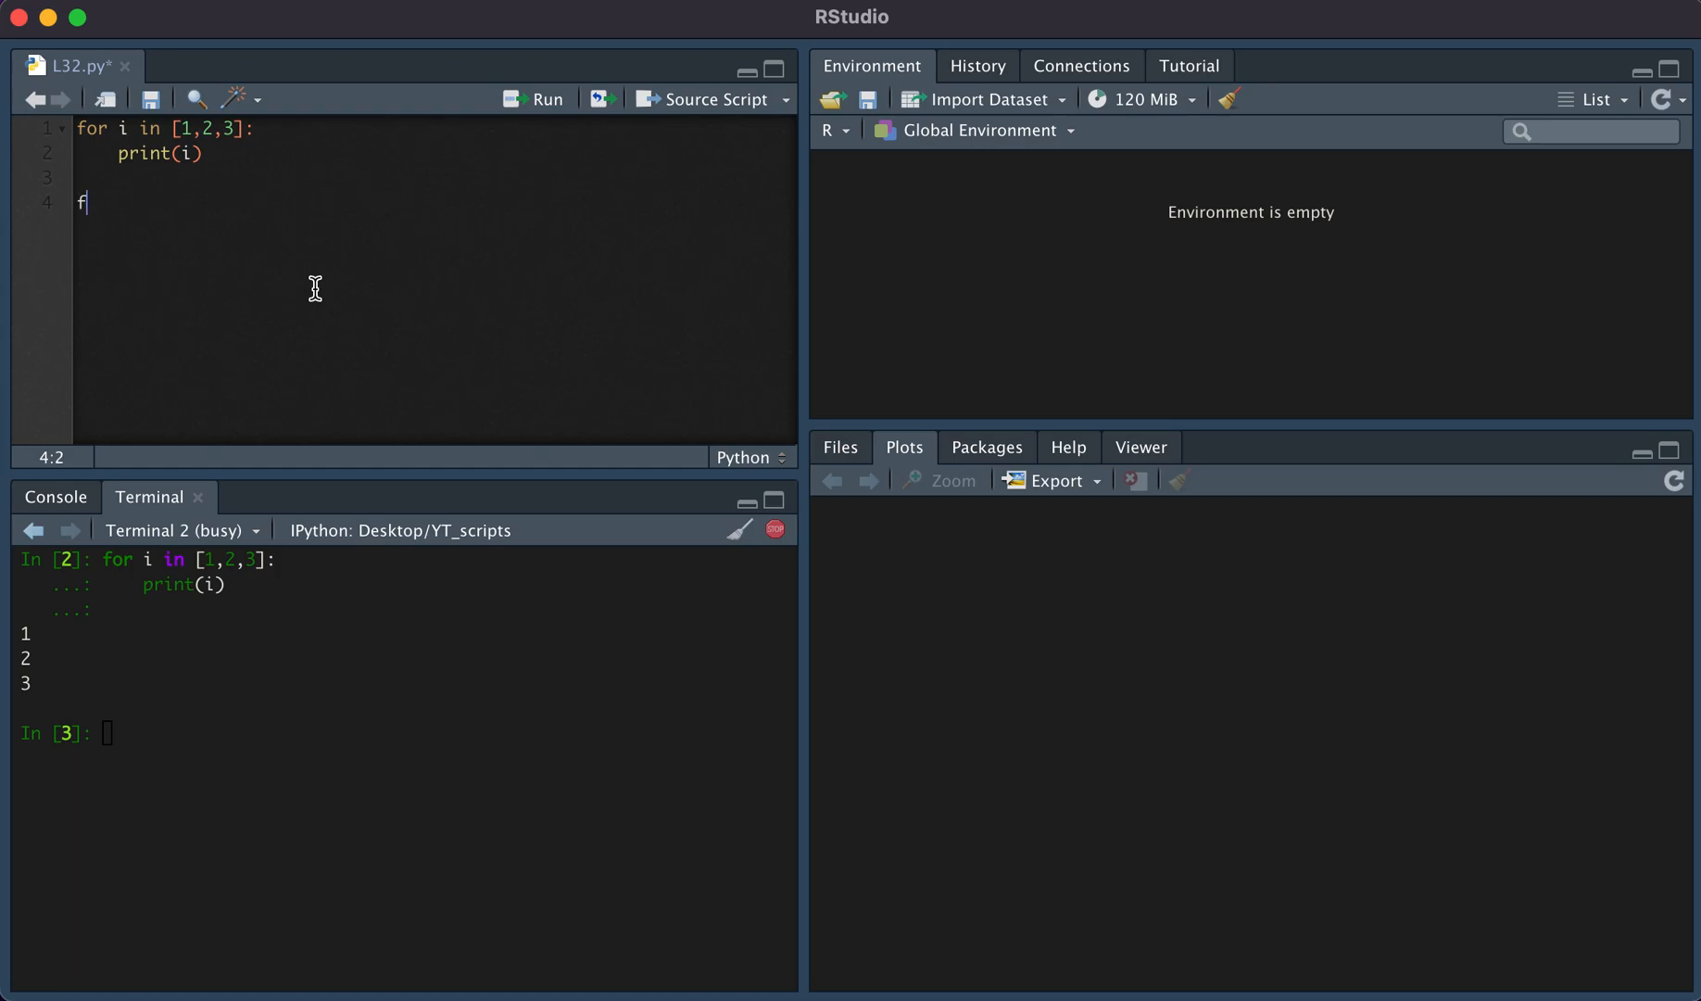
type("or i in ran")
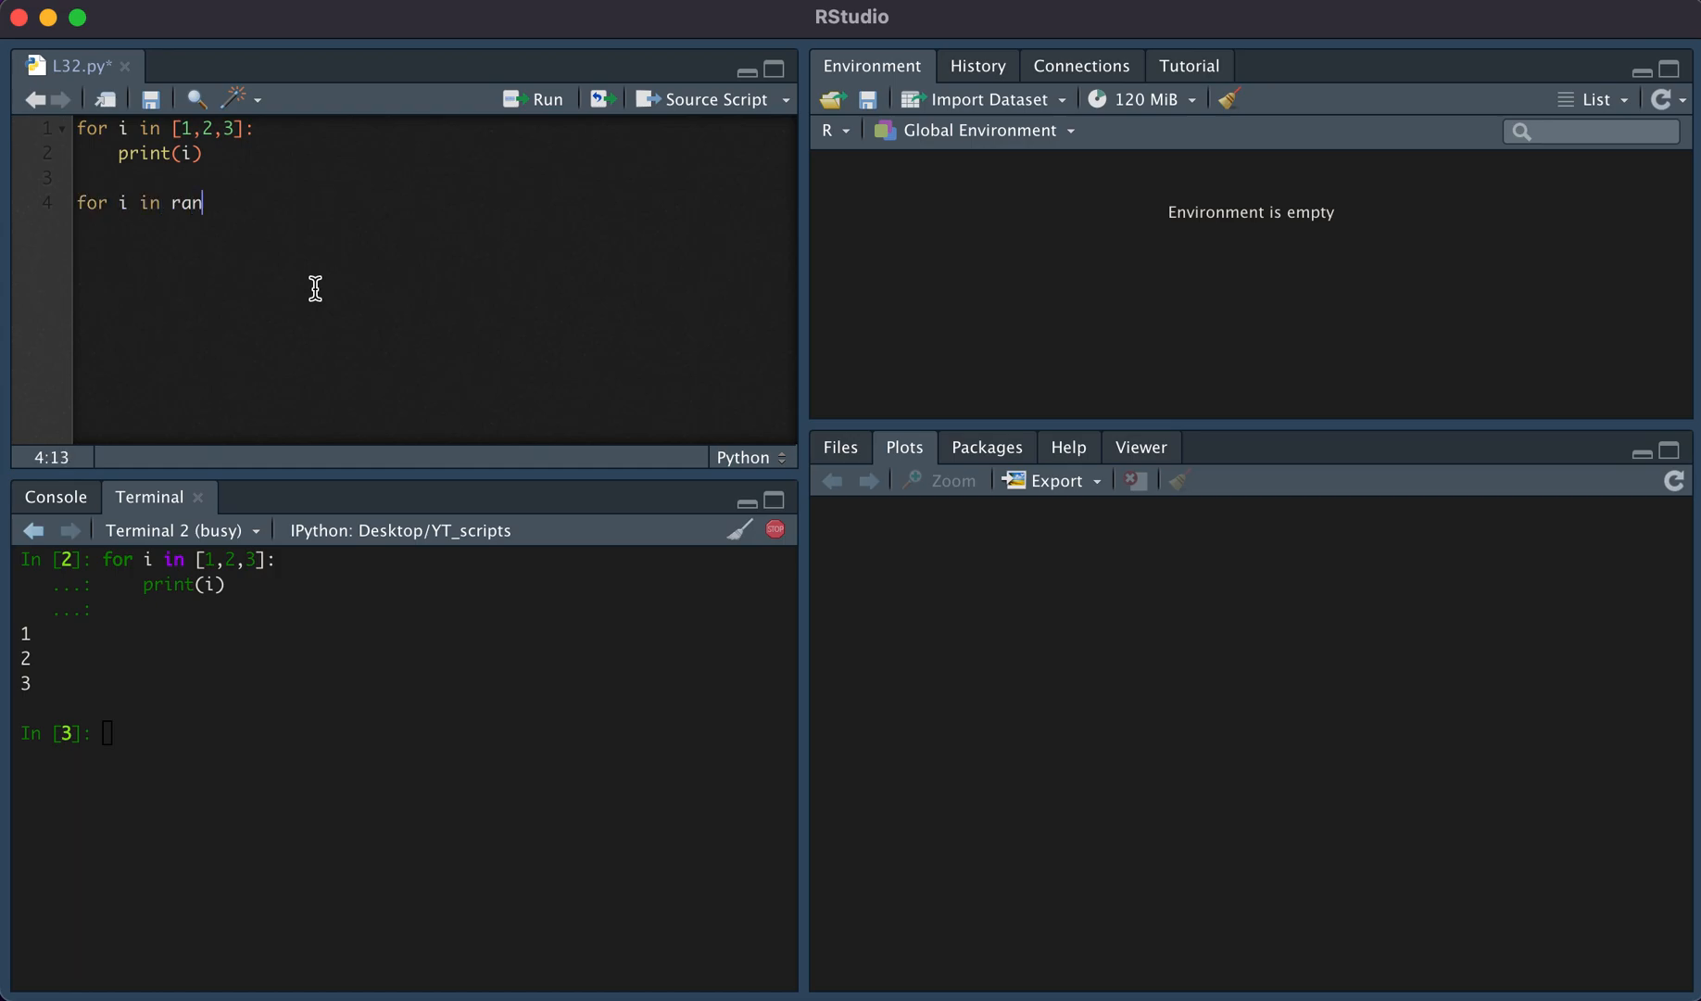
type("ge(10)")
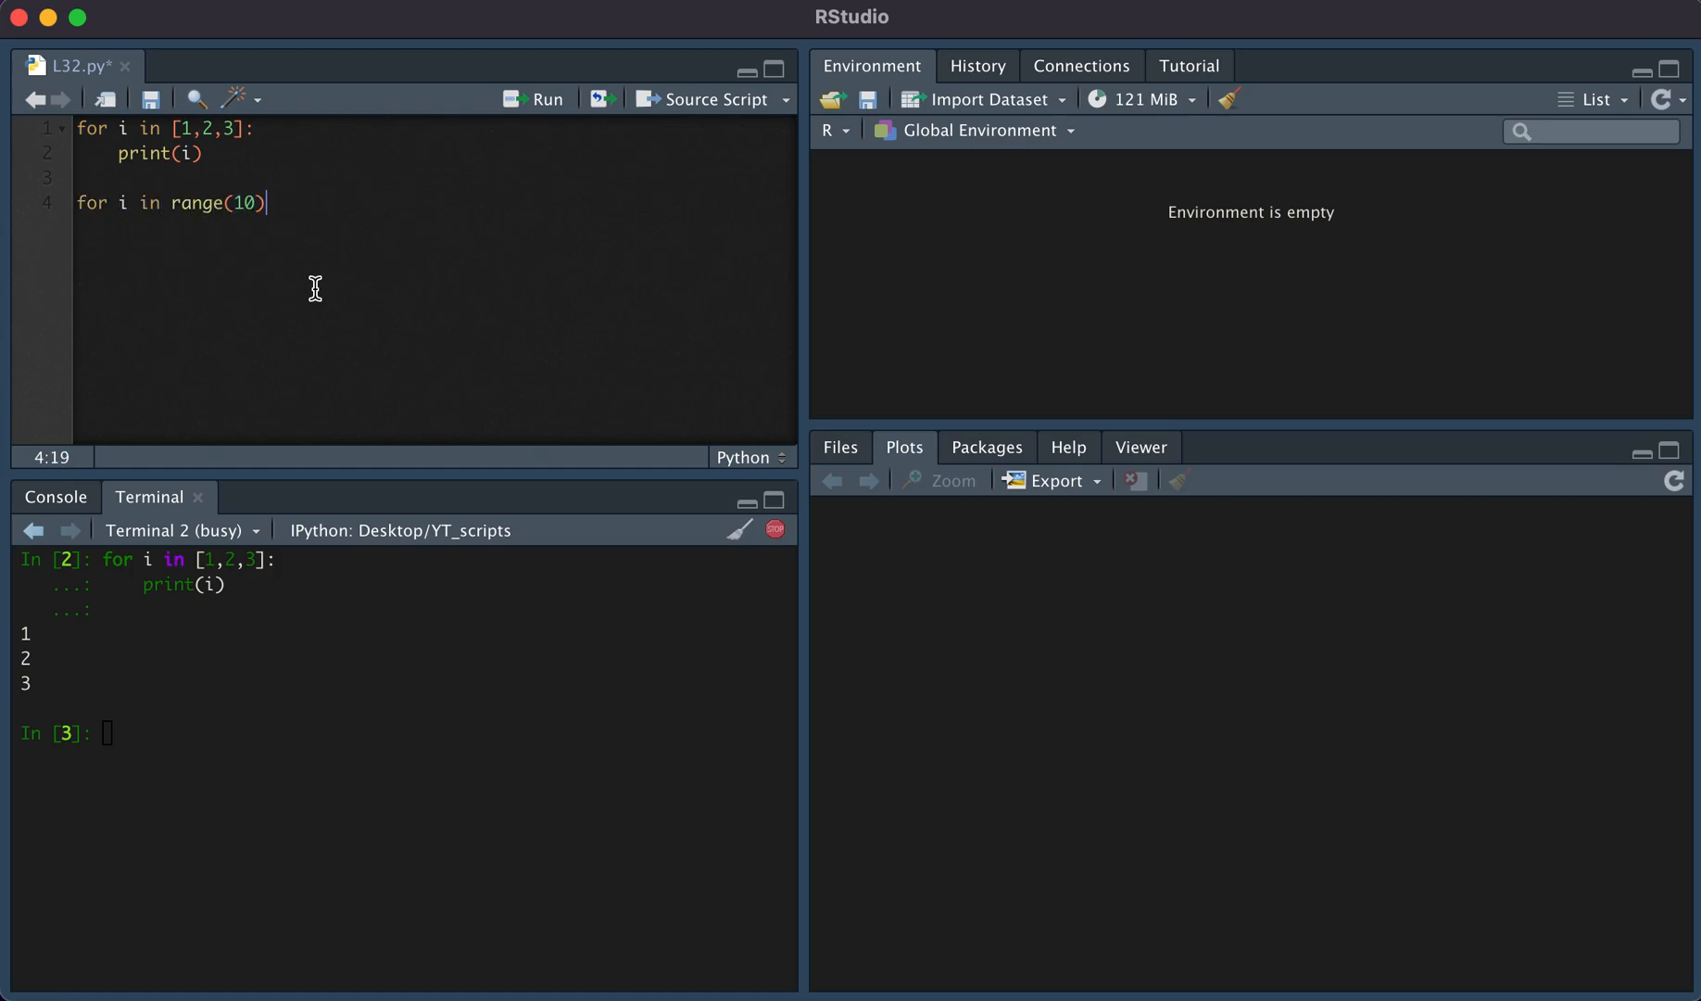
type(":")
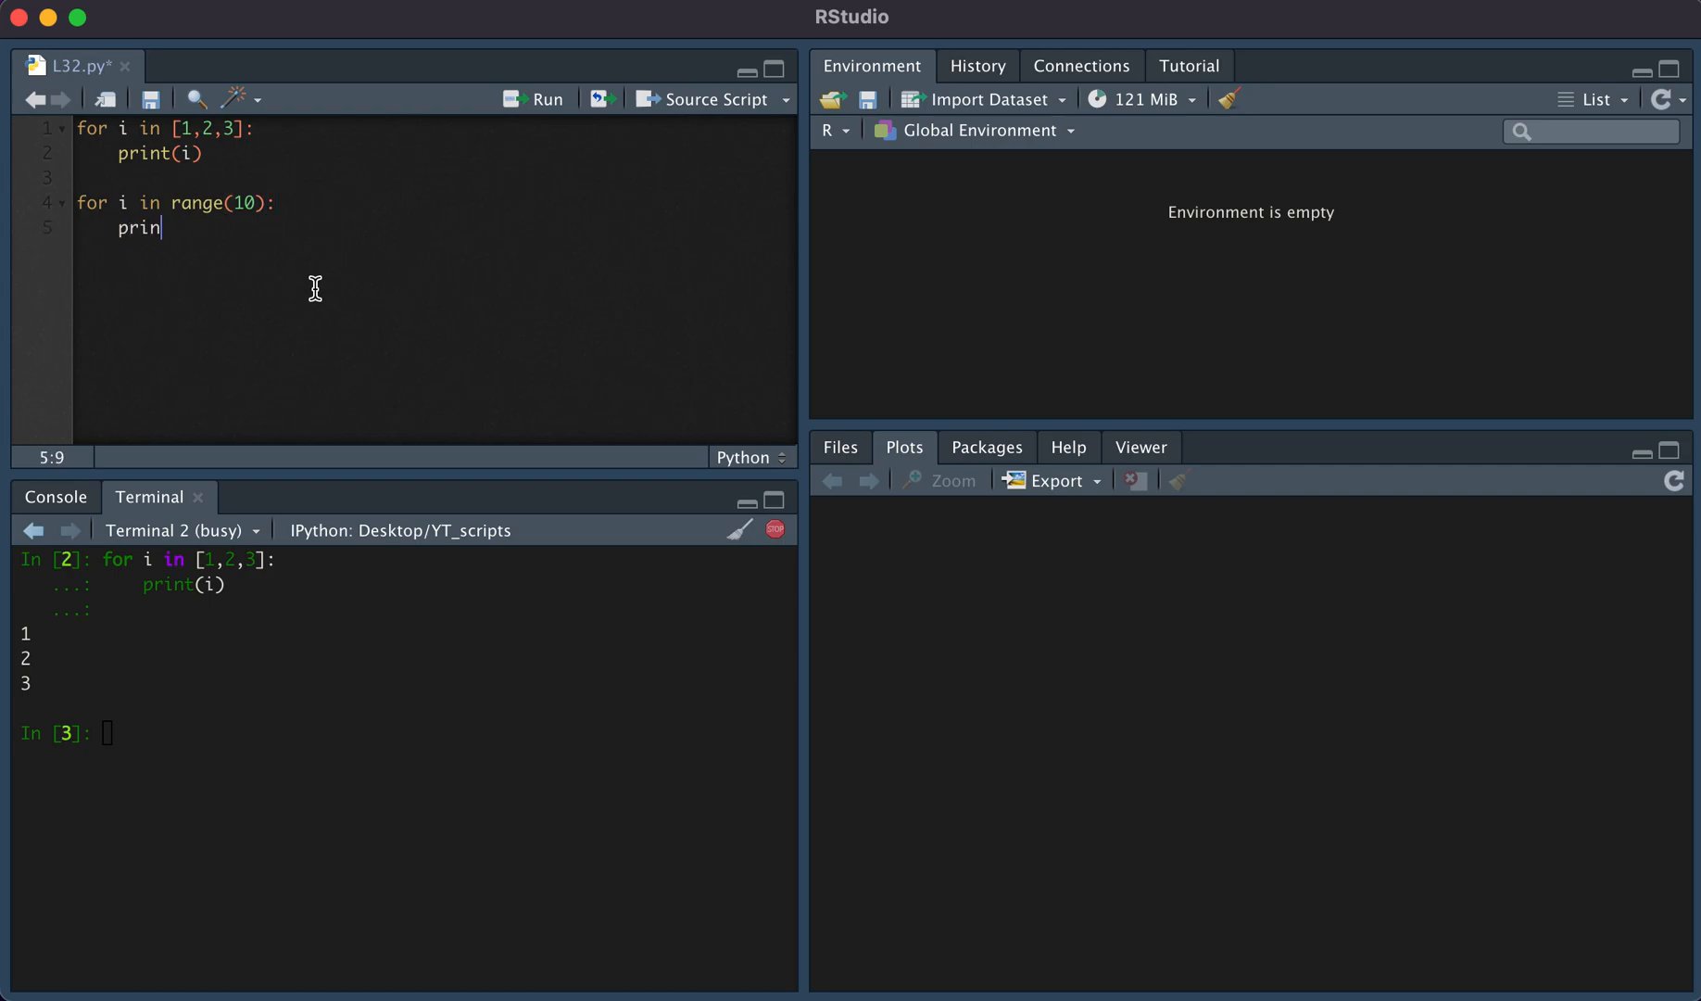
type("t(i)")
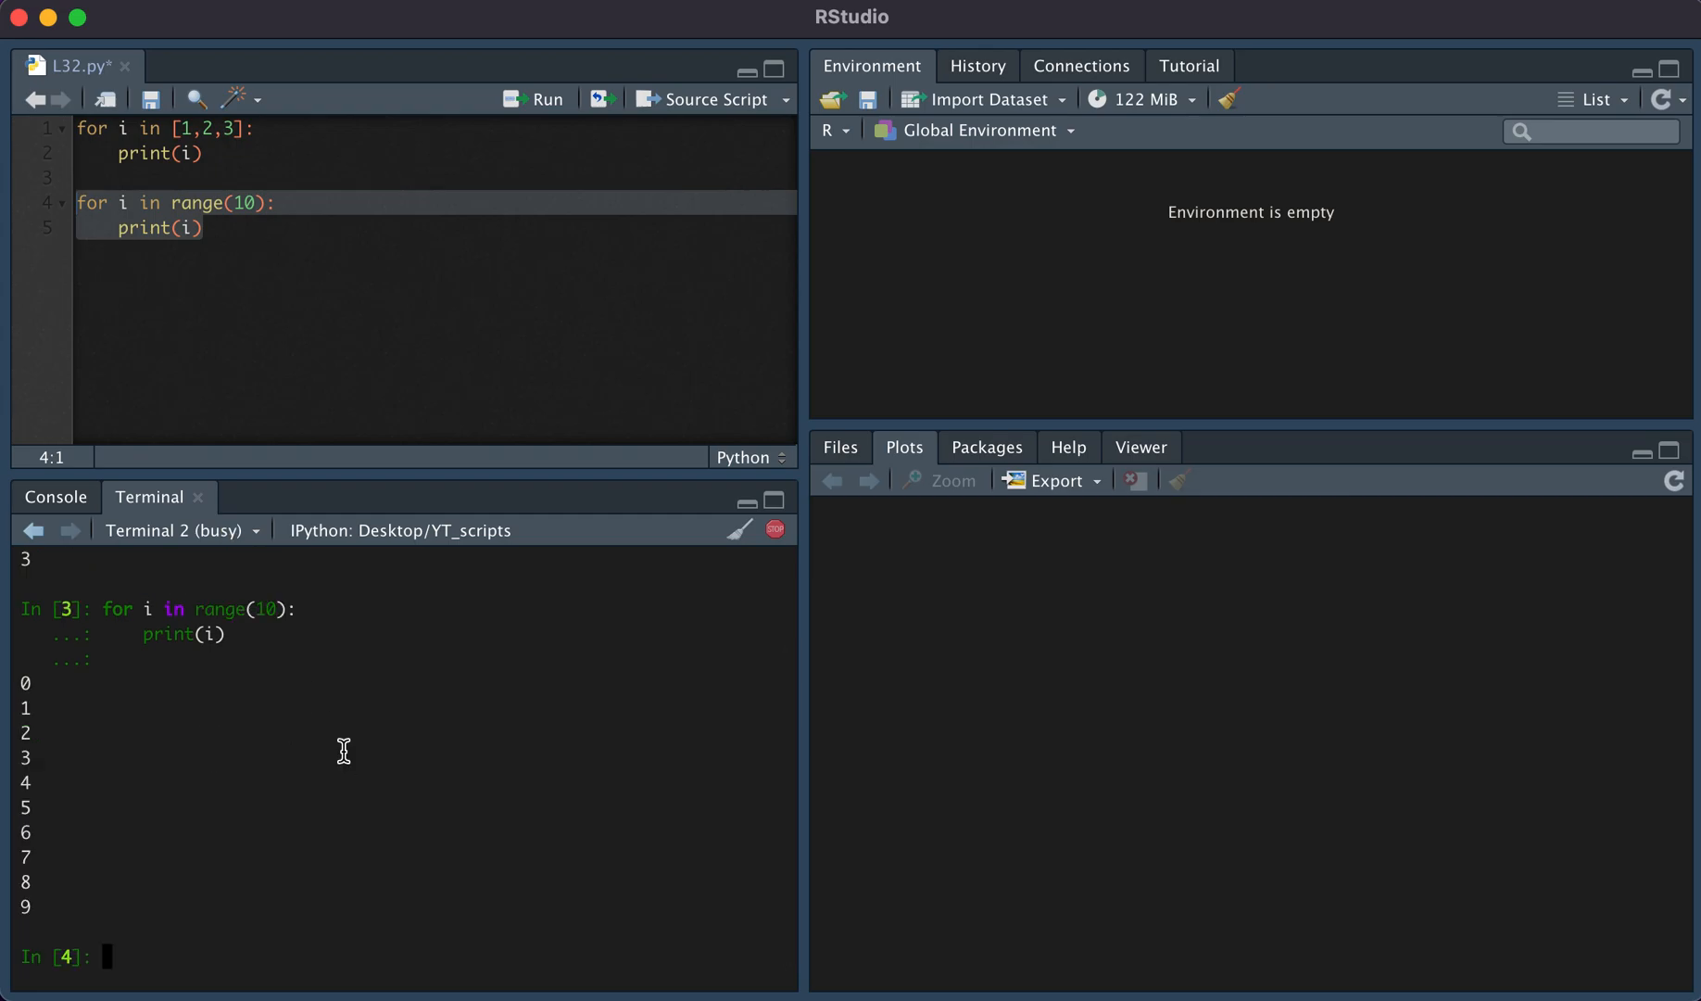
mouse_move(360, 163)
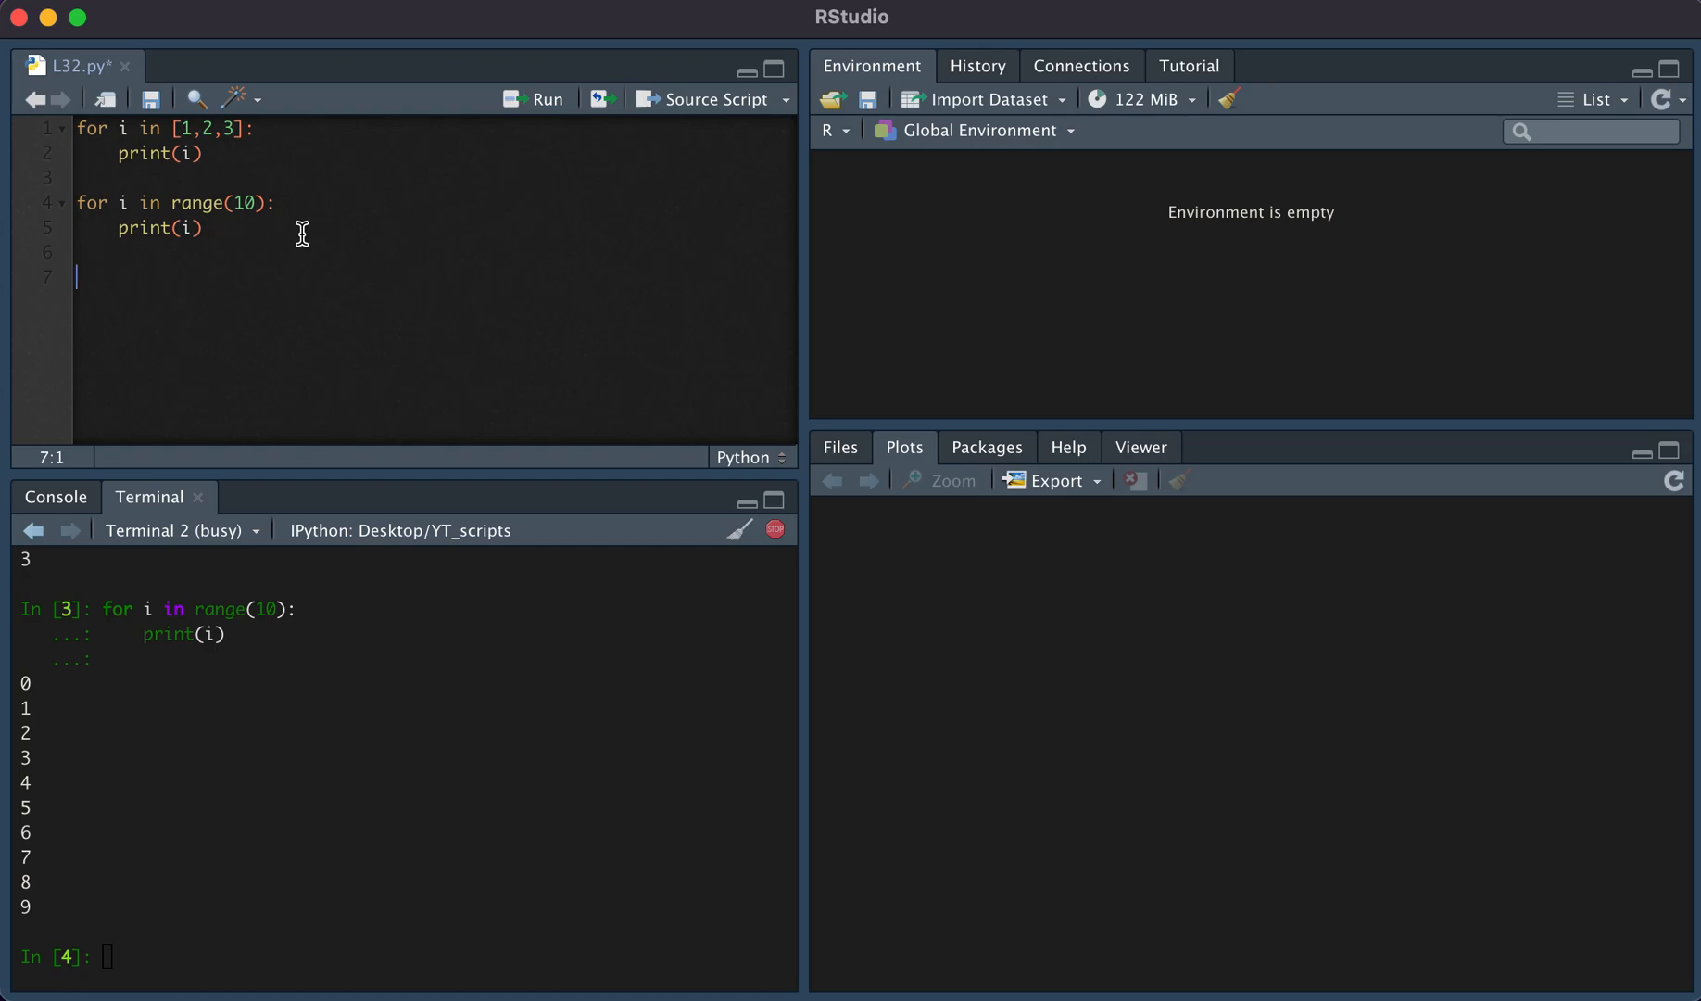
- Add n=0 and a 'while n<10:' loop whose body sets n = n+1
type("n=0")
type("whi")
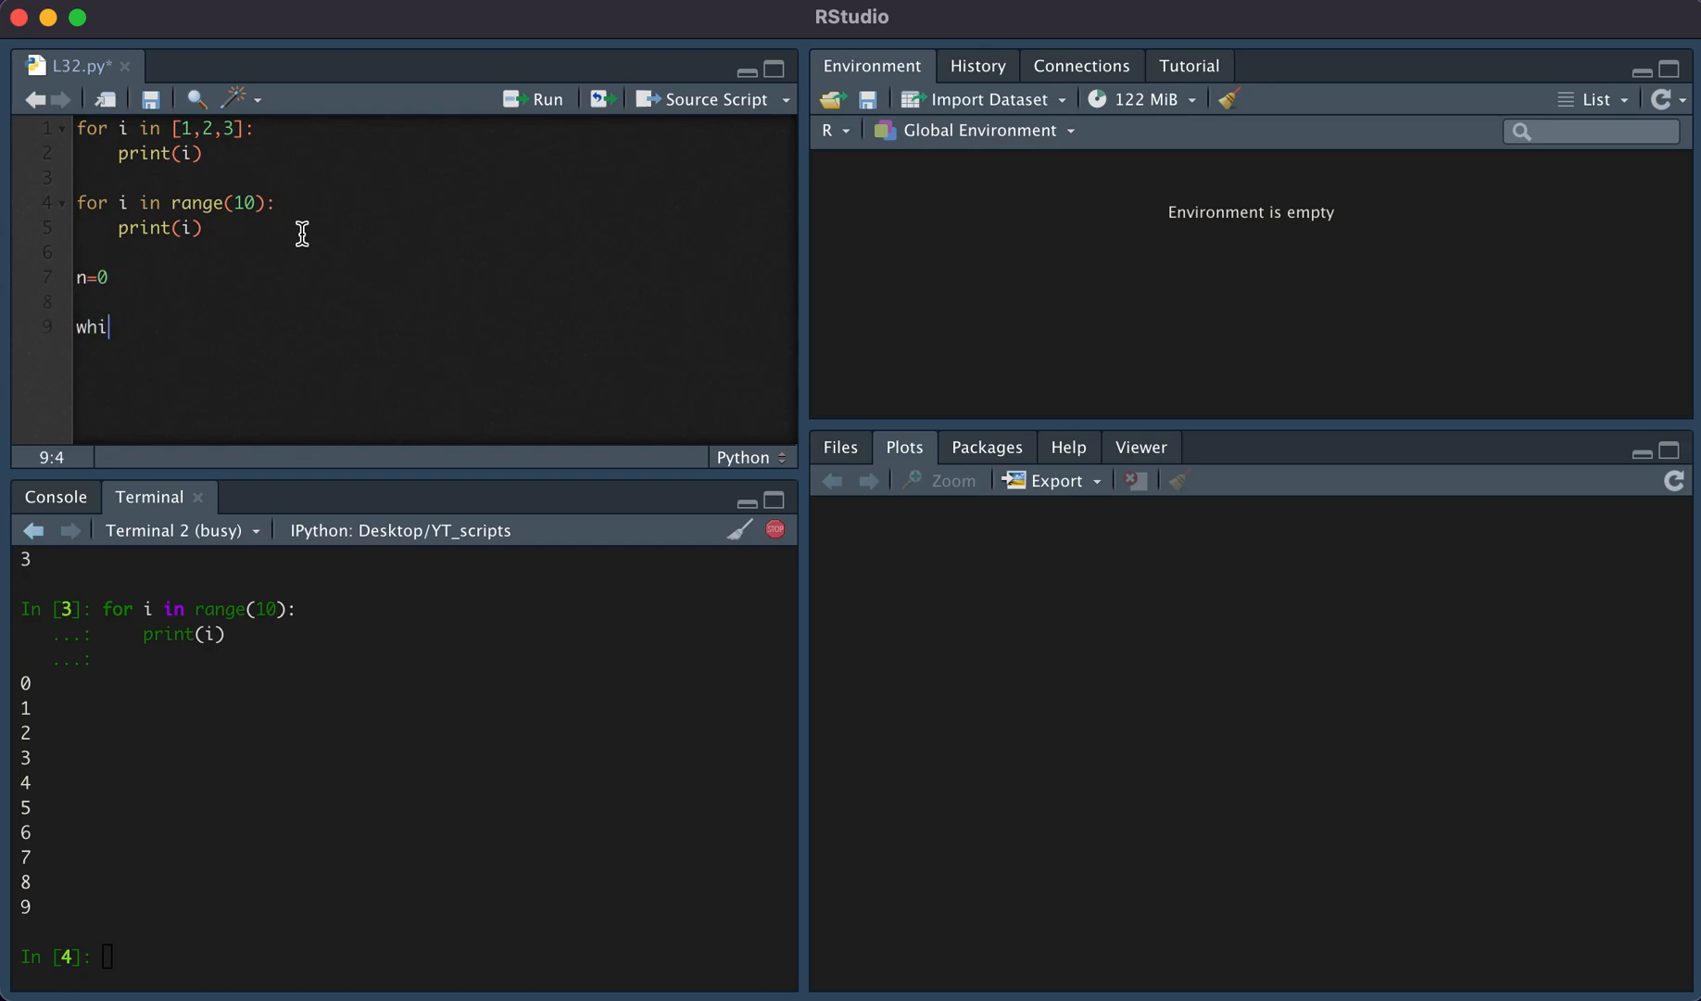
type("le n<10:")
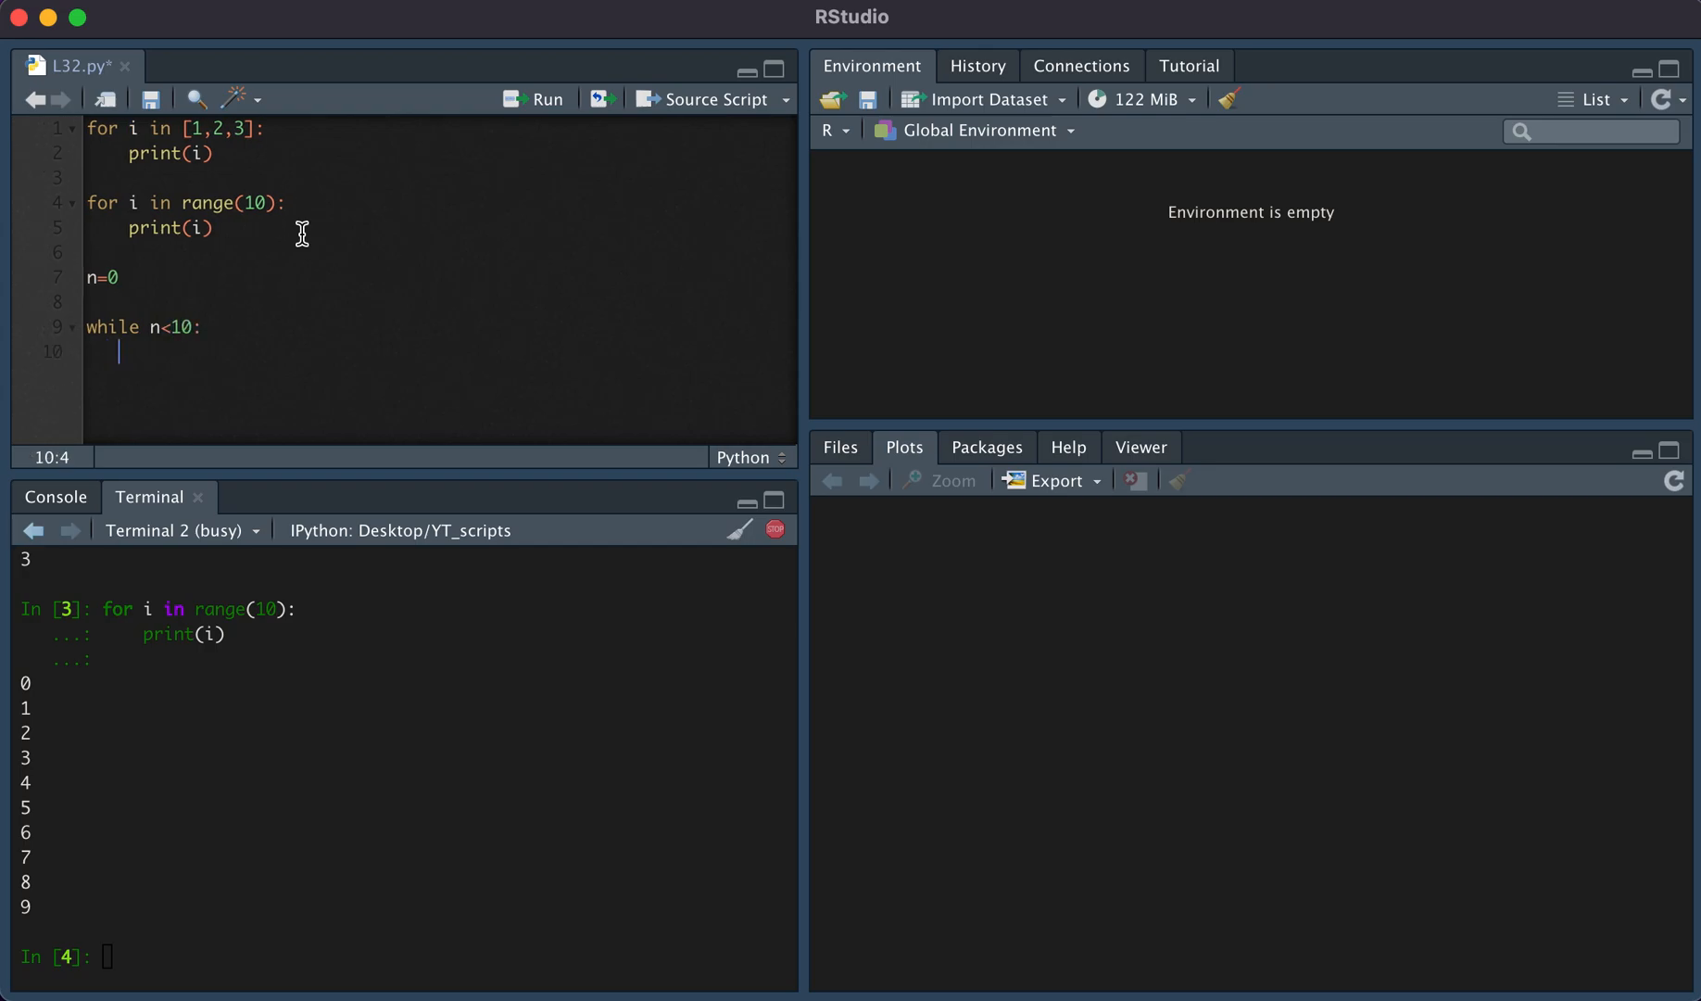
type("n +")
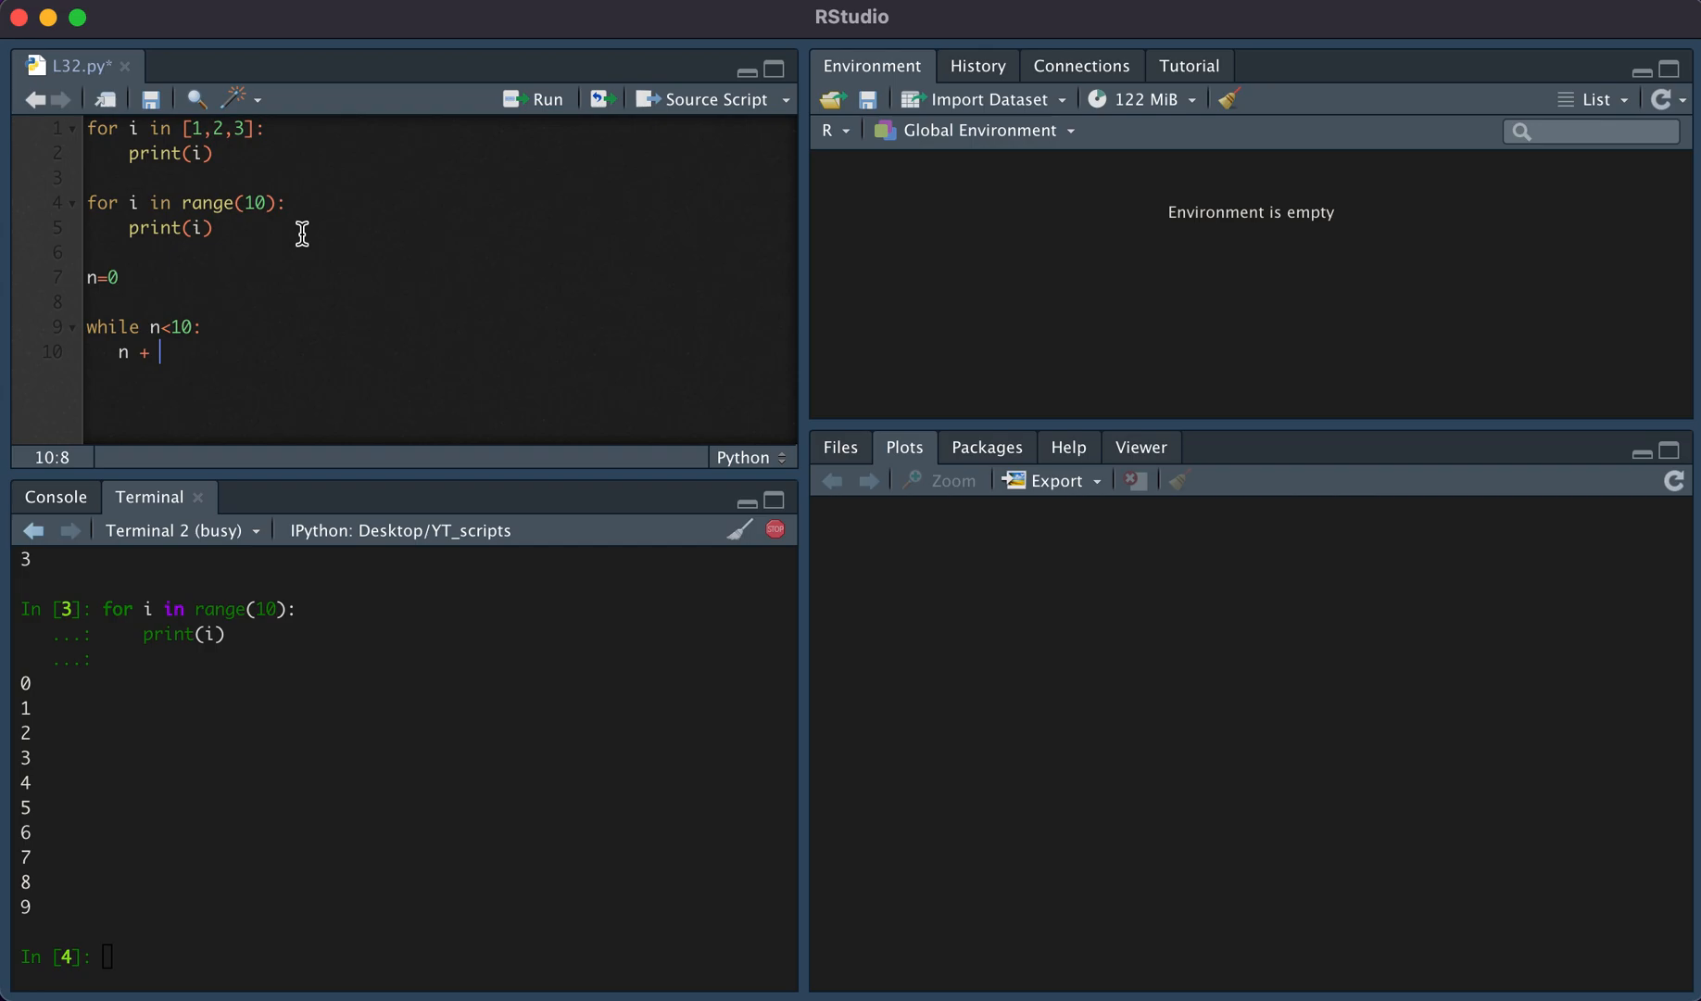
type("= n+1")
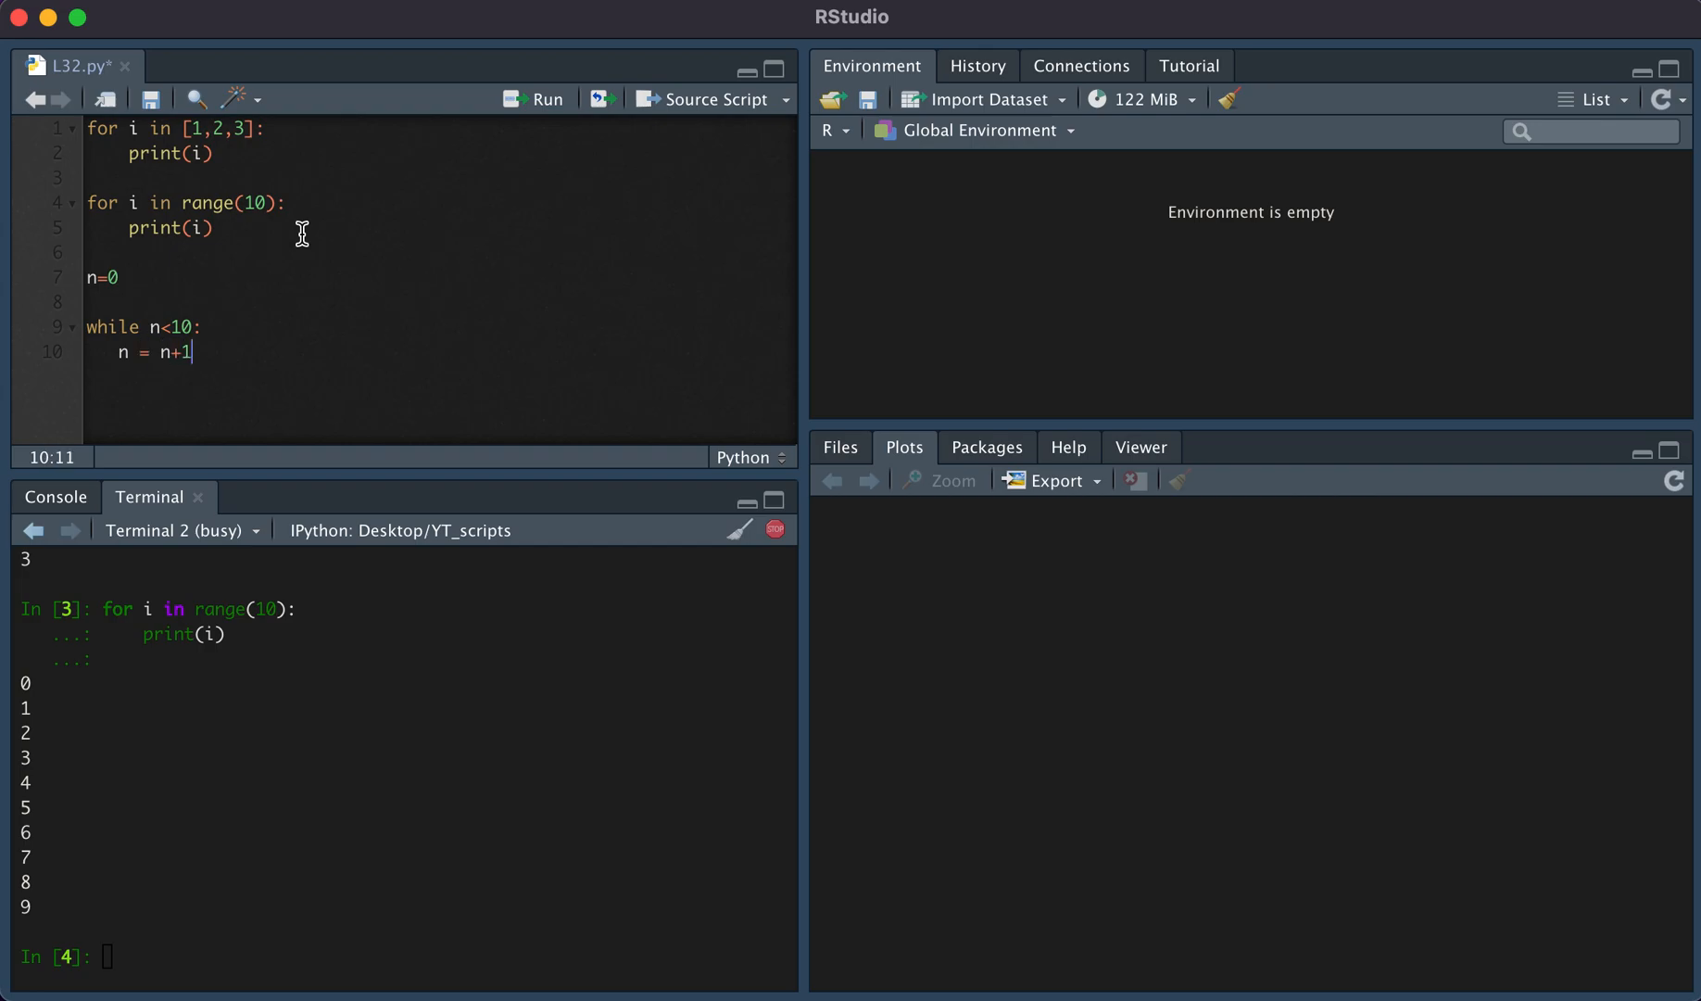